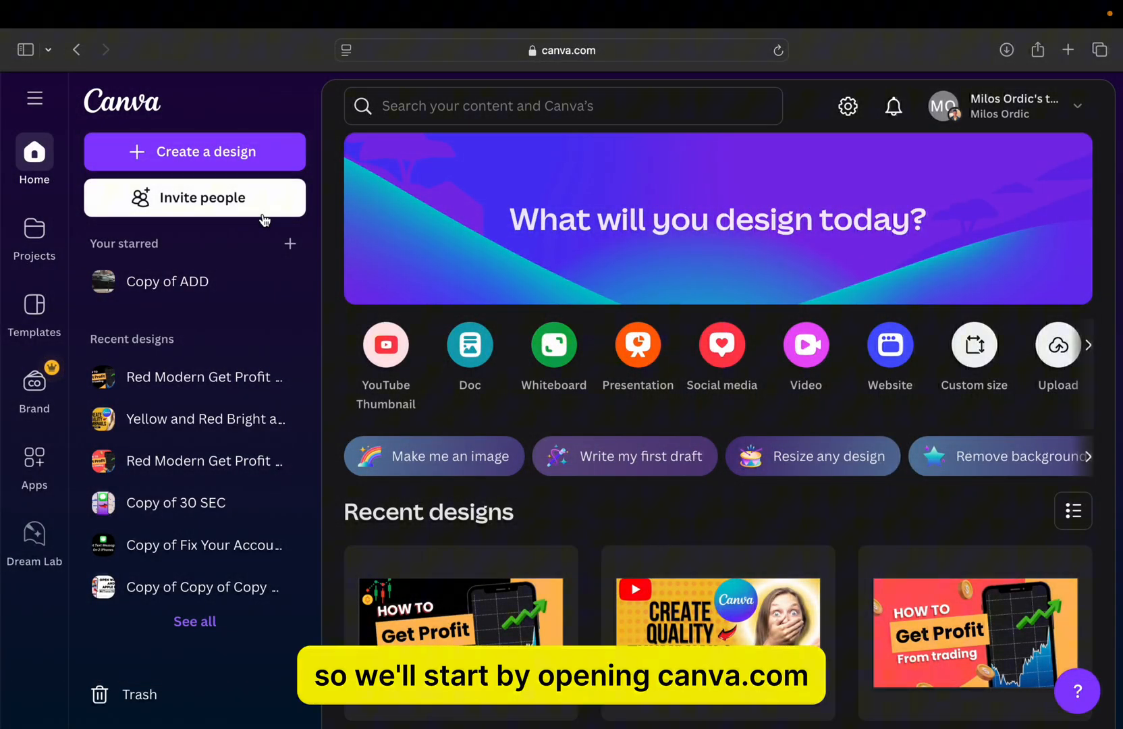
- Start a blank custom design 1920 px wide and 1080 px high
left_click(207, 151)
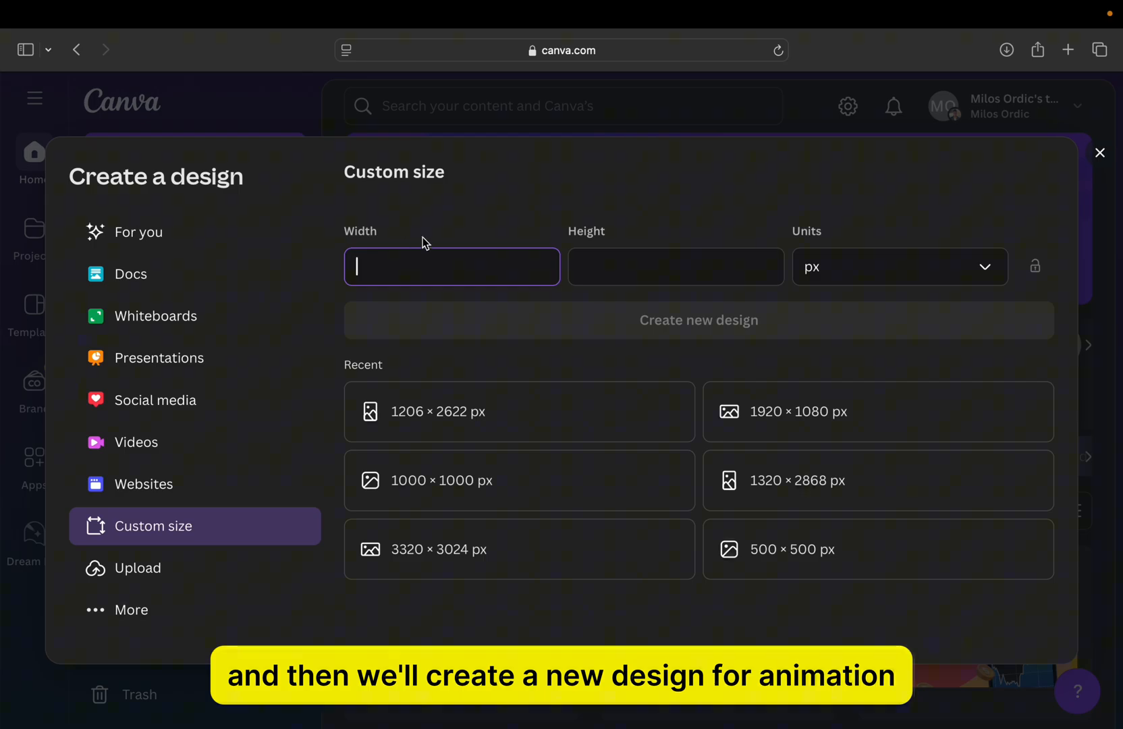
type("1920")
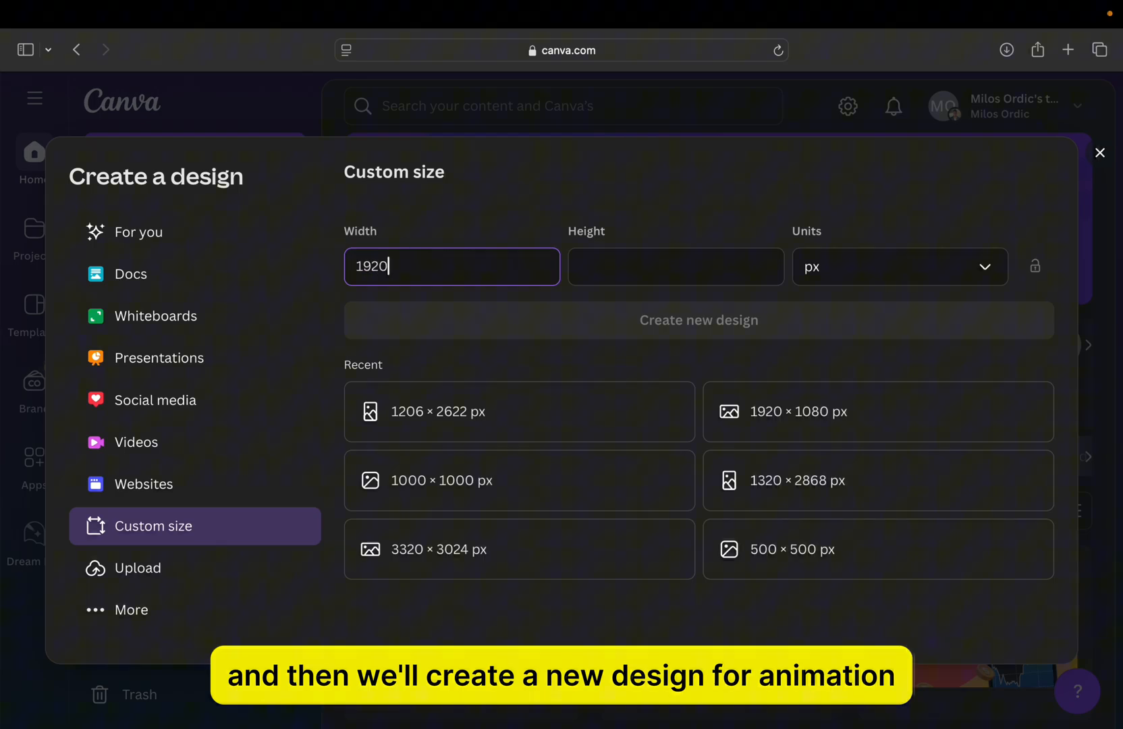
left_click(676, 266)
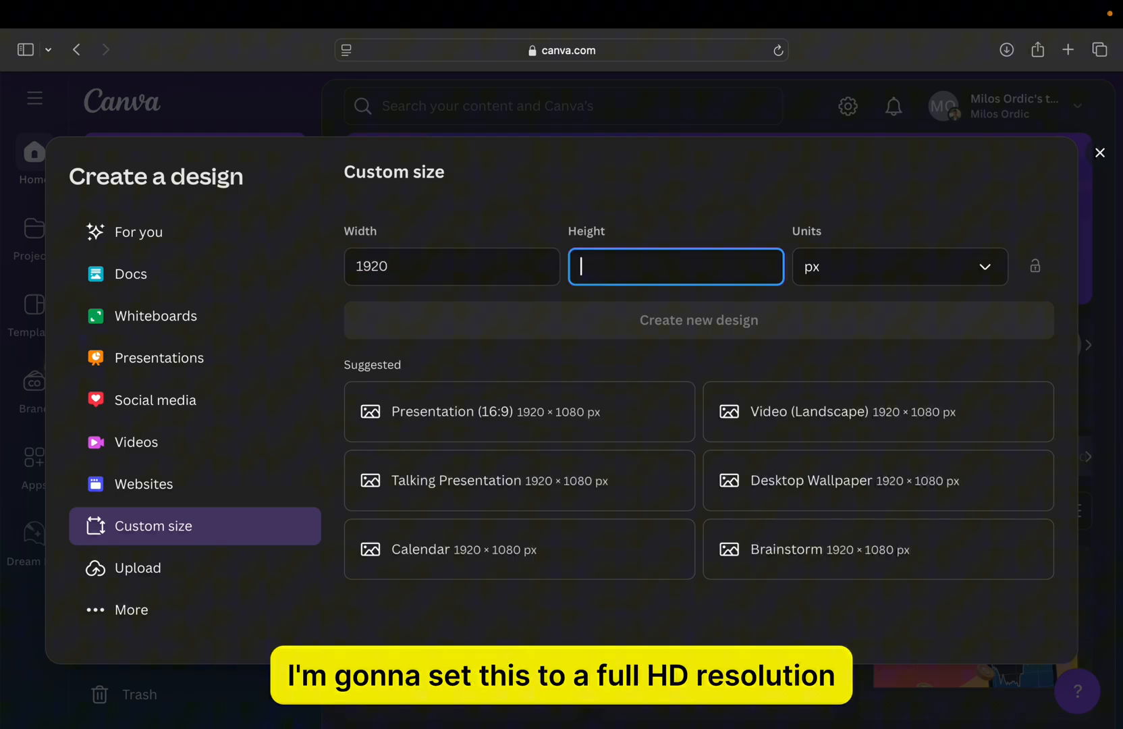
type("1080")
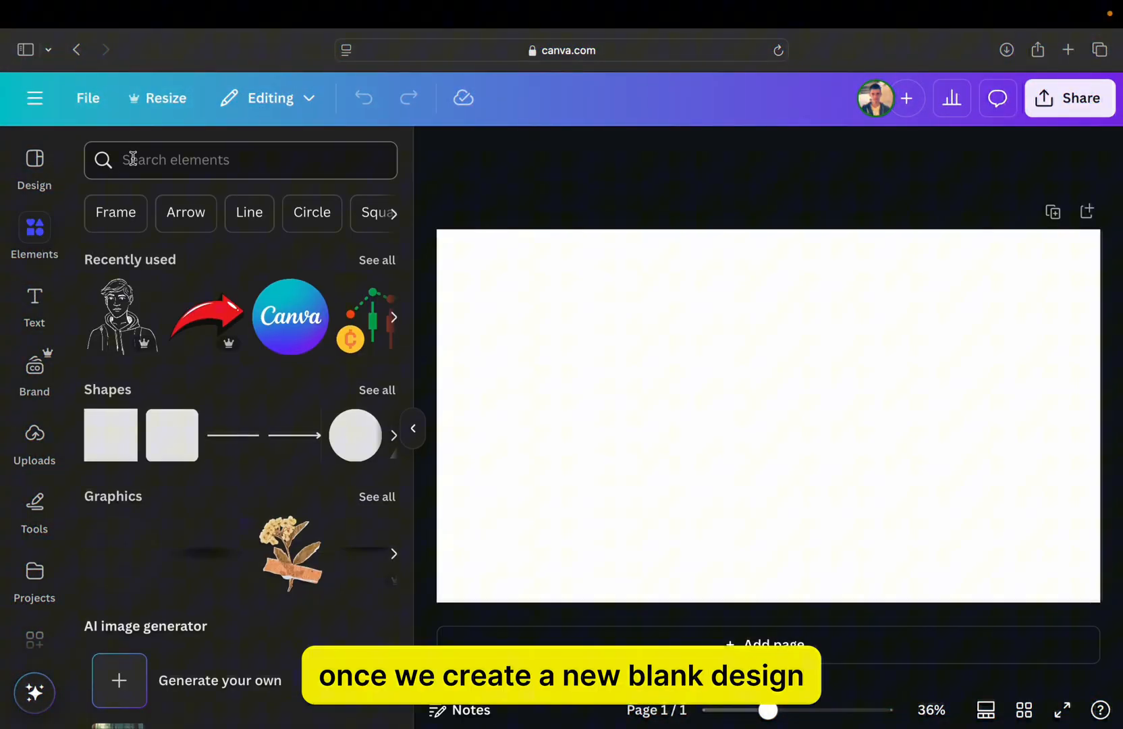
- Add an 'App Tutor' heading and YouTube logo, then switch the heading to a handwritten font
left_click(34, 305)
type("App Tut")
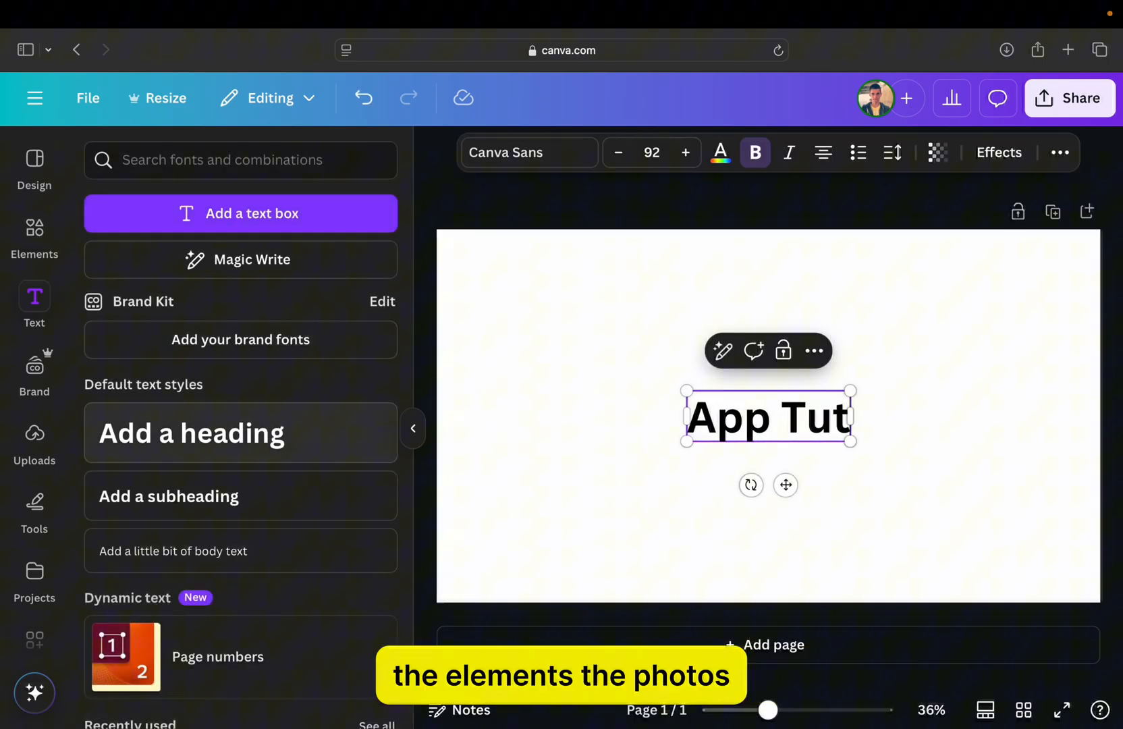
type("or")
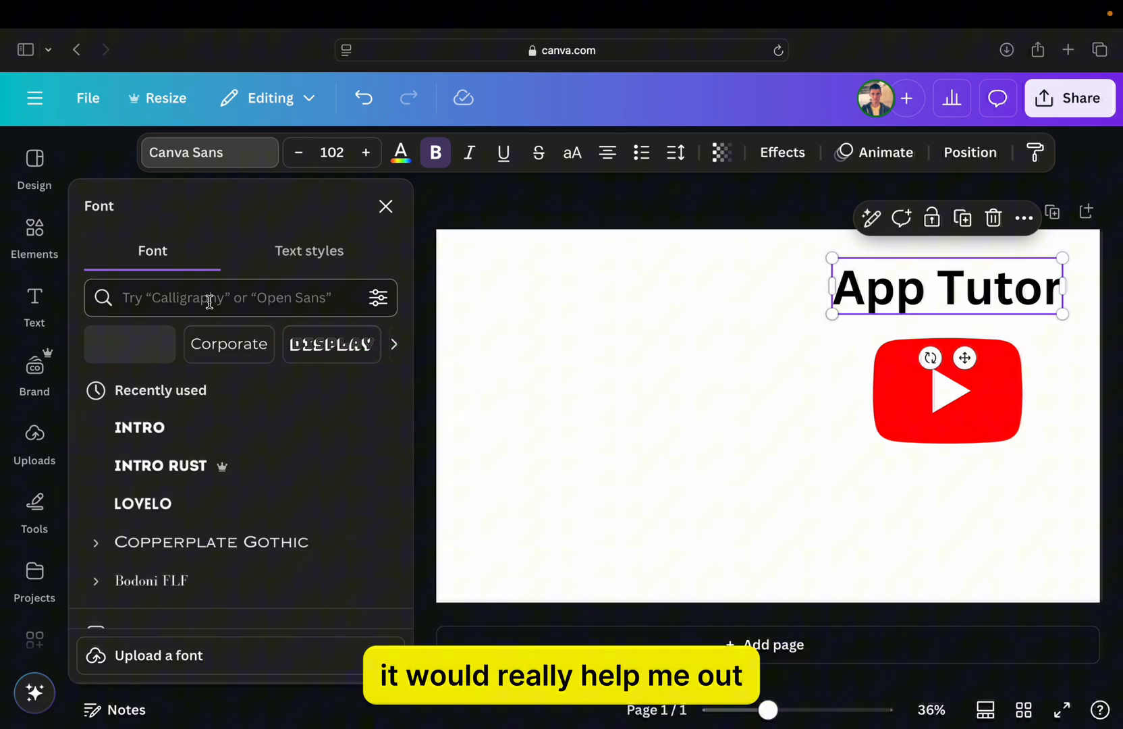
left_click(161, 465)
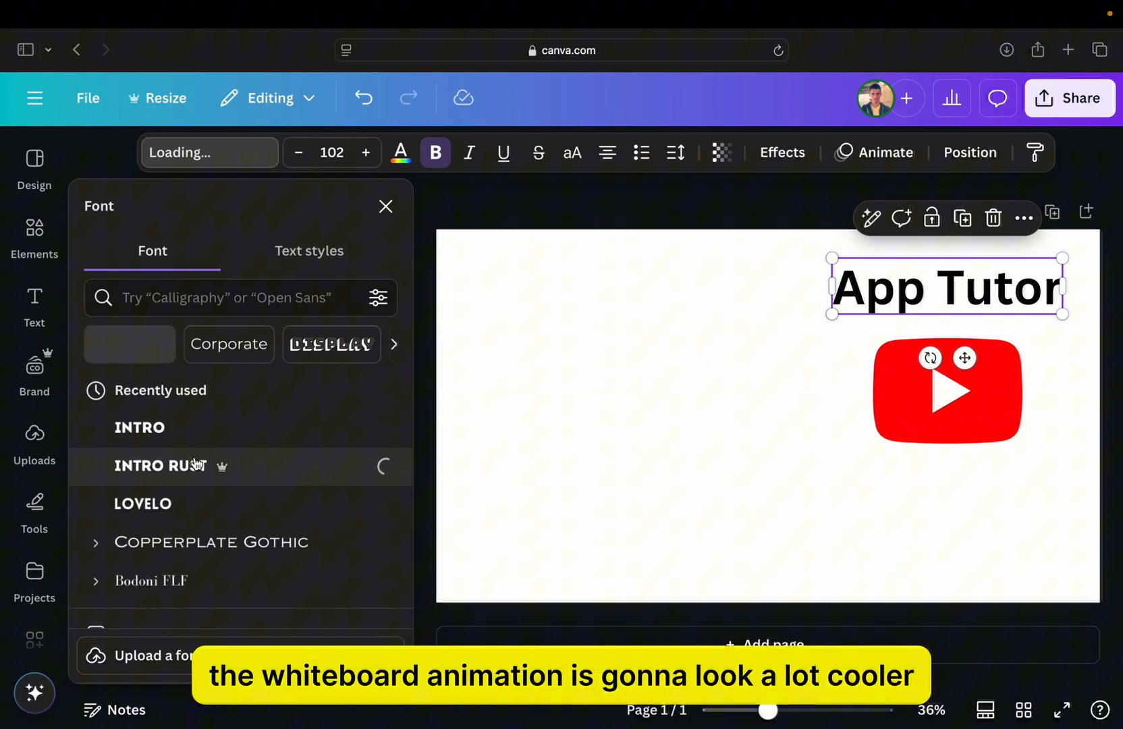
left_click(385, 206)
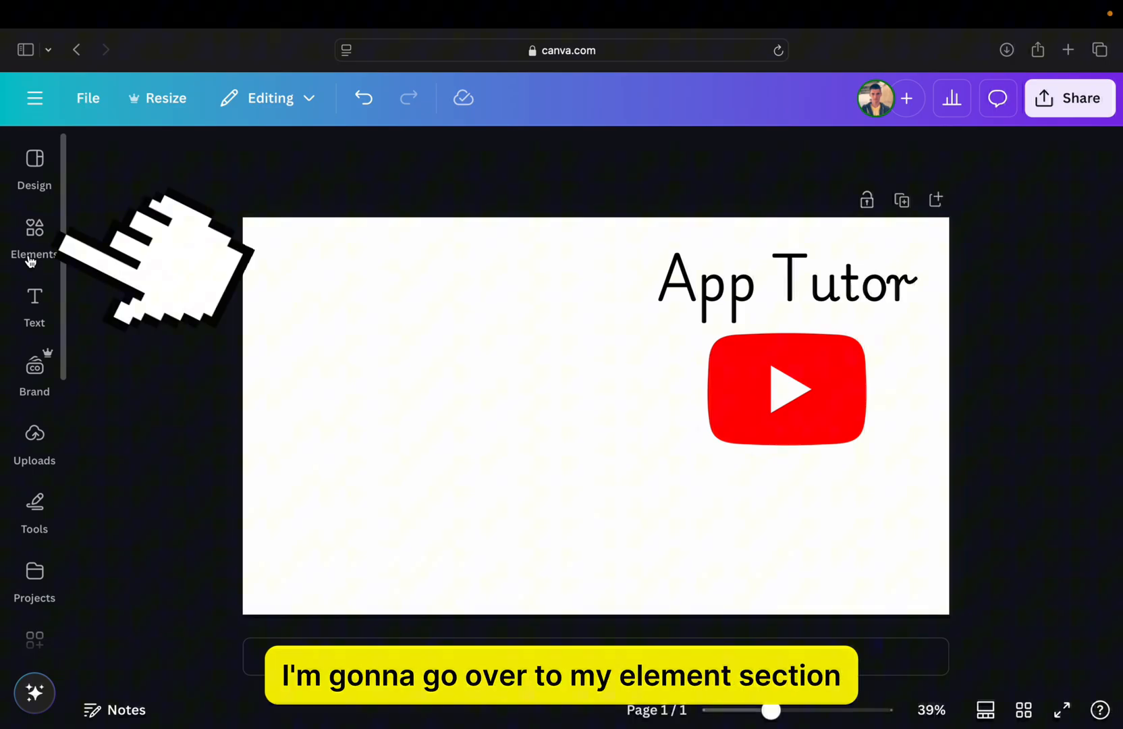
- Search Elements graphics for 'person sketch' and add the laptop sketch with a camera on it
left_click(34, 243)
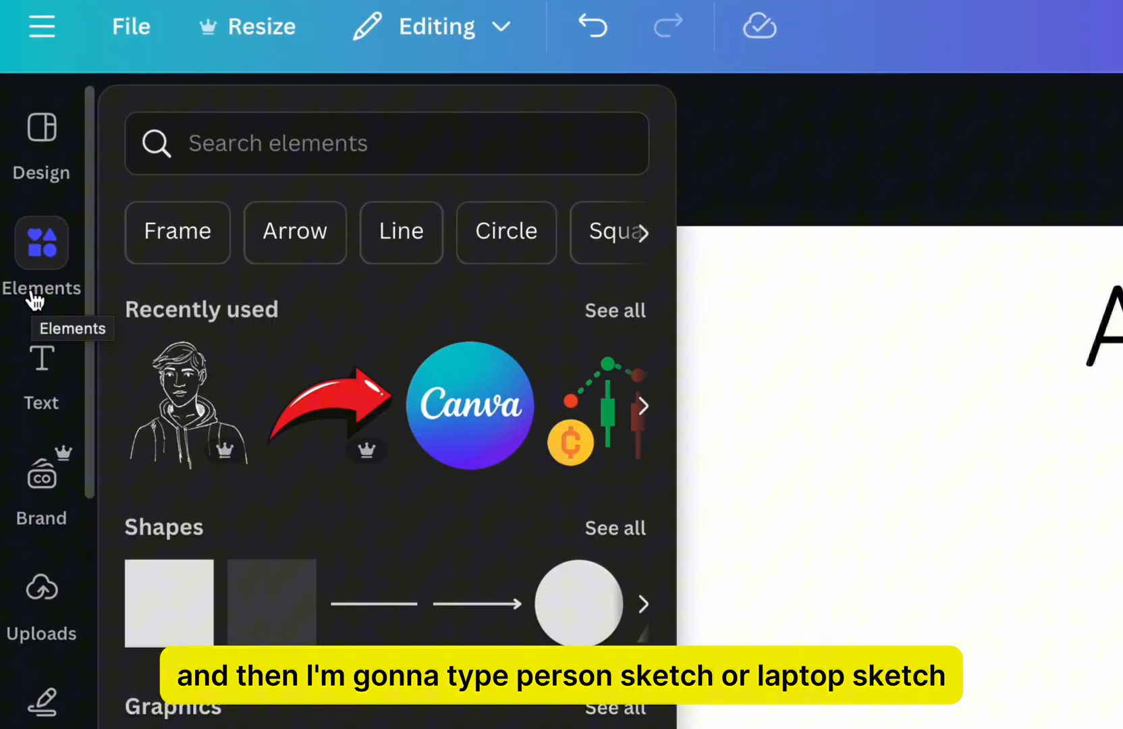
type("person sketch")
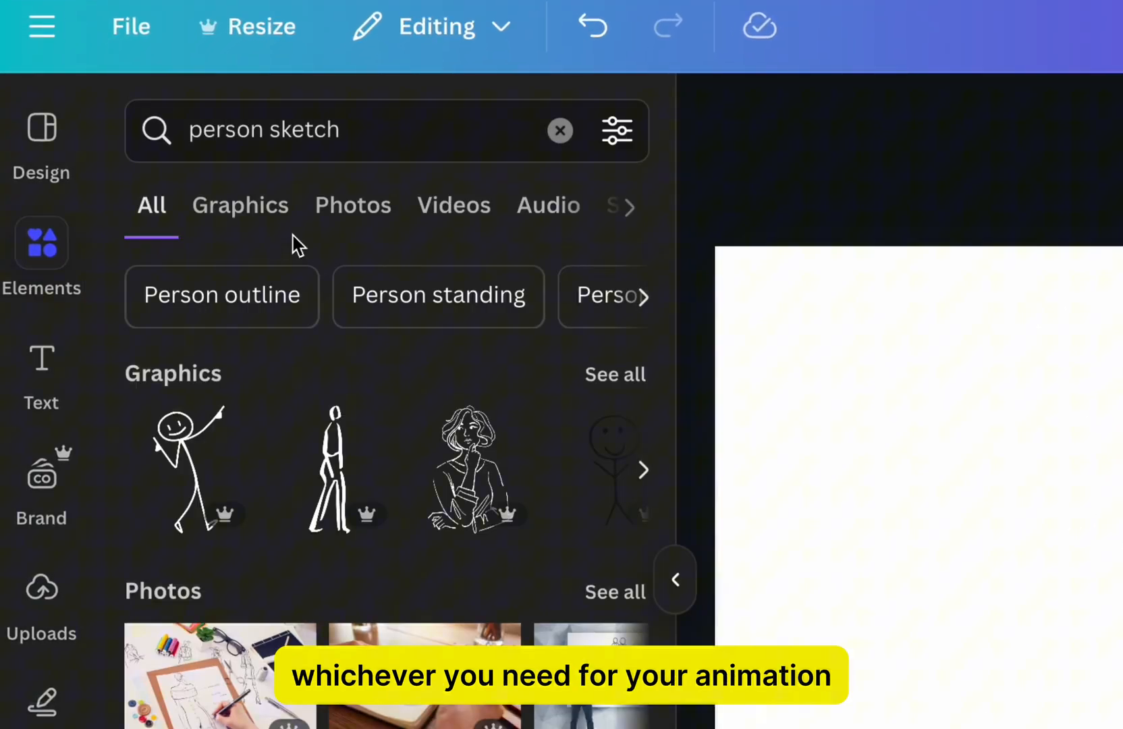
left_click(240, 205)
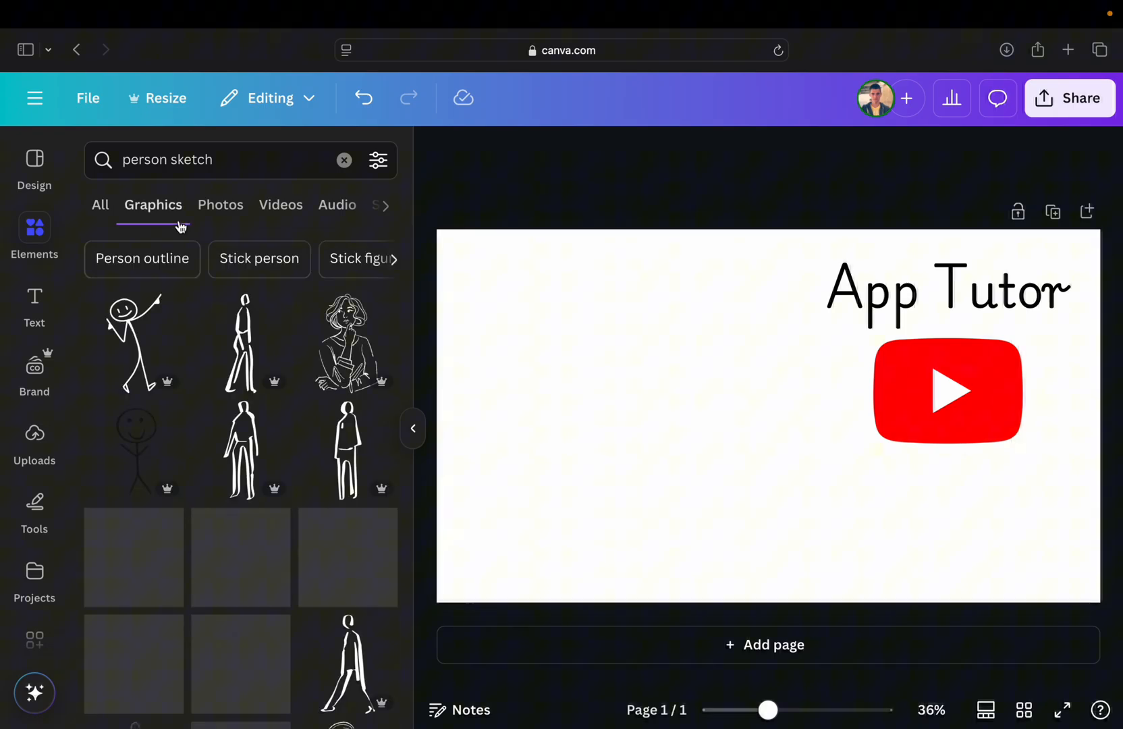
scroll("down", 3)
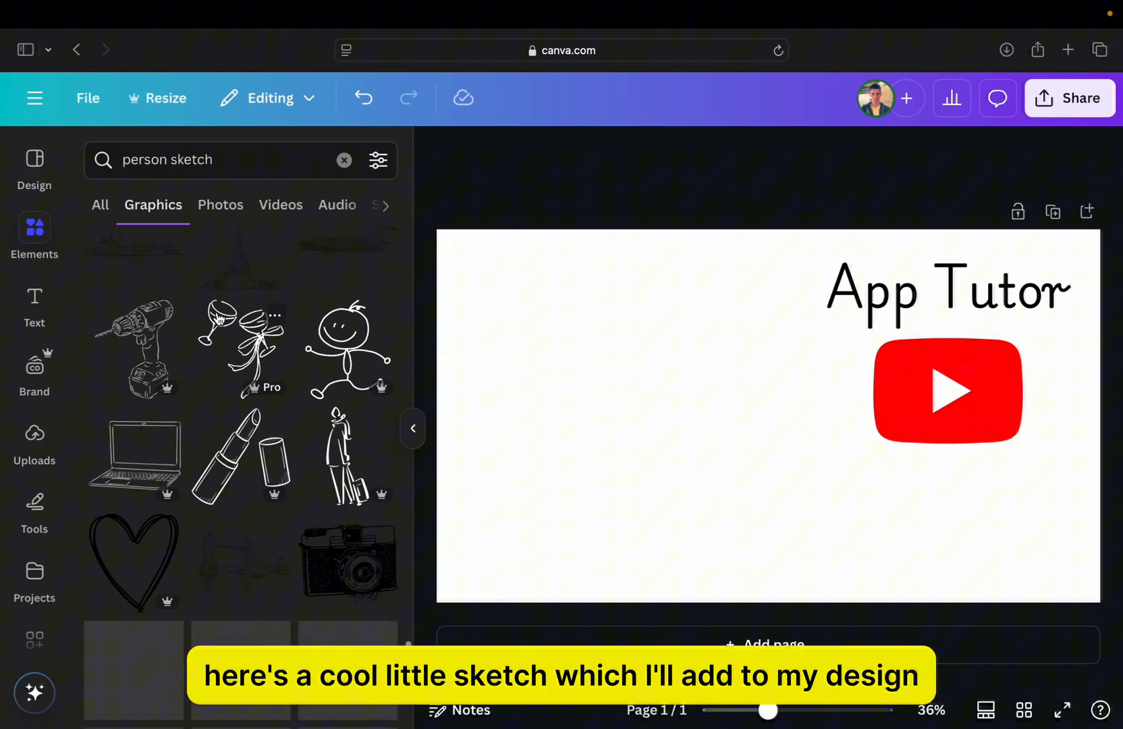
left_click(134, 458)
type("camera")
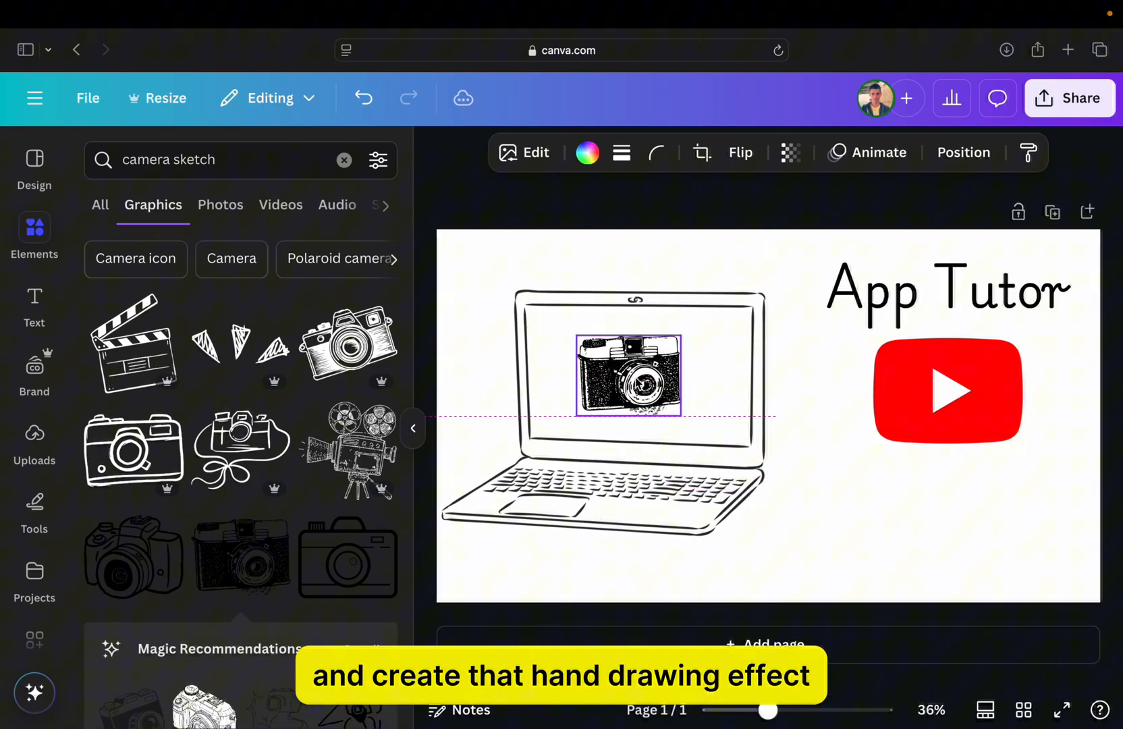
- Deselect the camera sketch and download the design as a JPG image
left_click(502, 193)
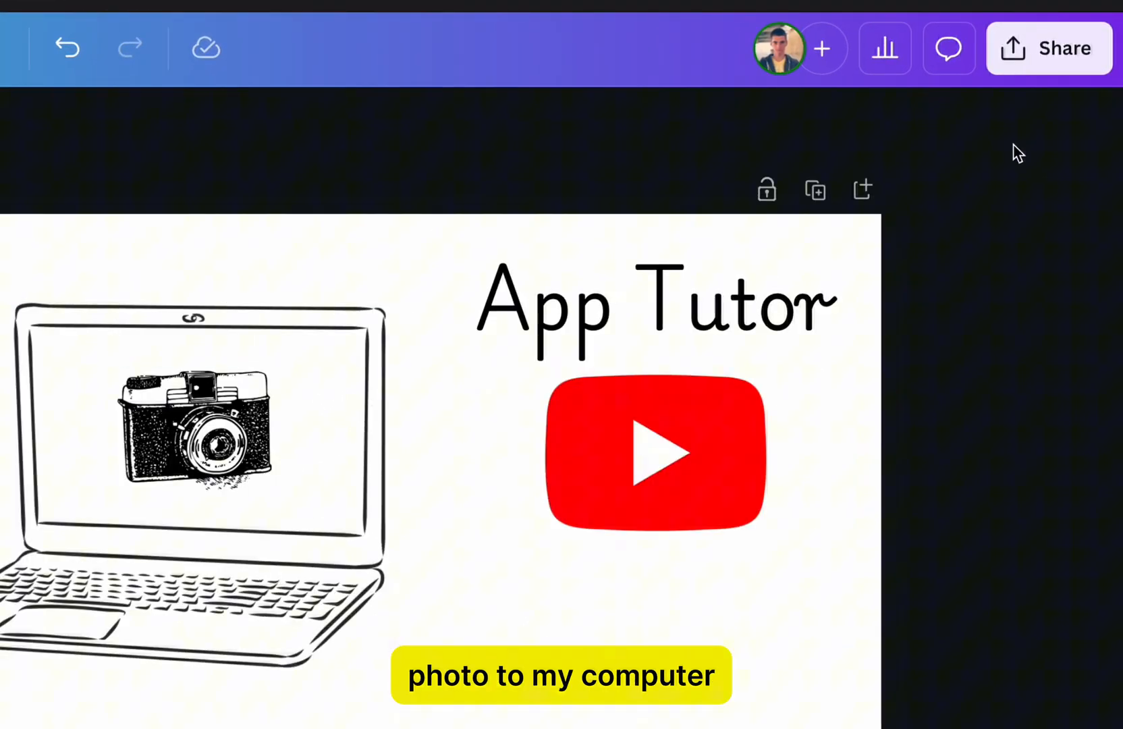
left_click(1049, 48)
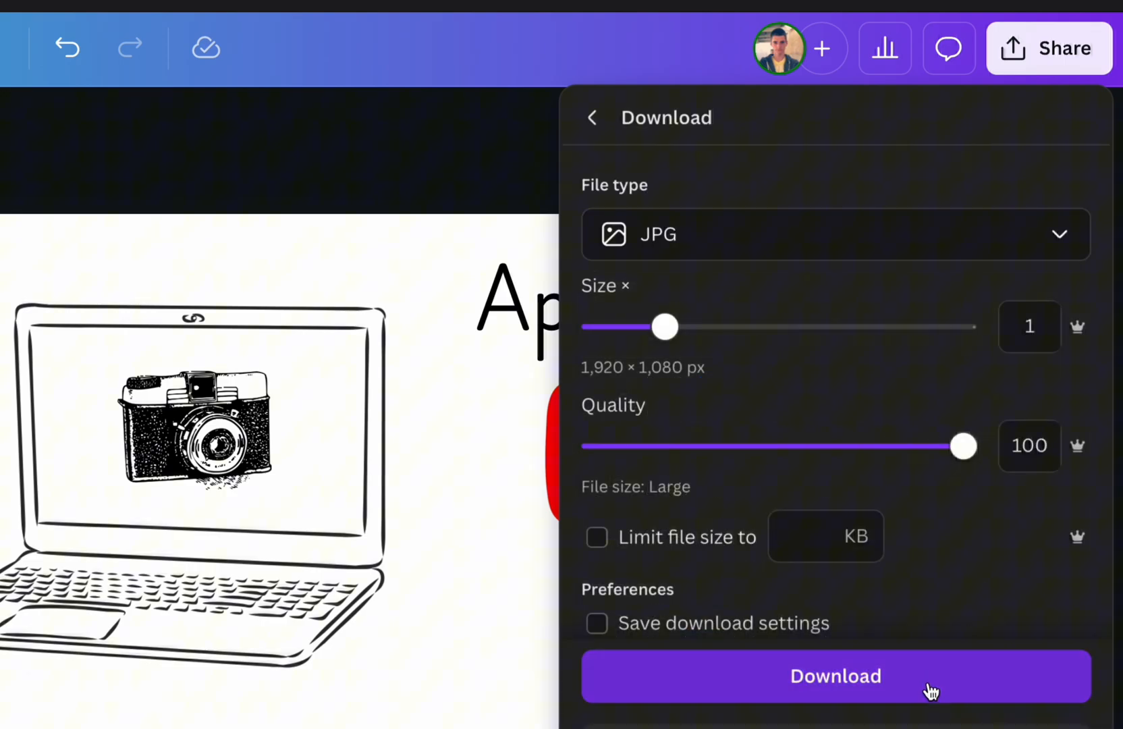
left_click(835, 676)
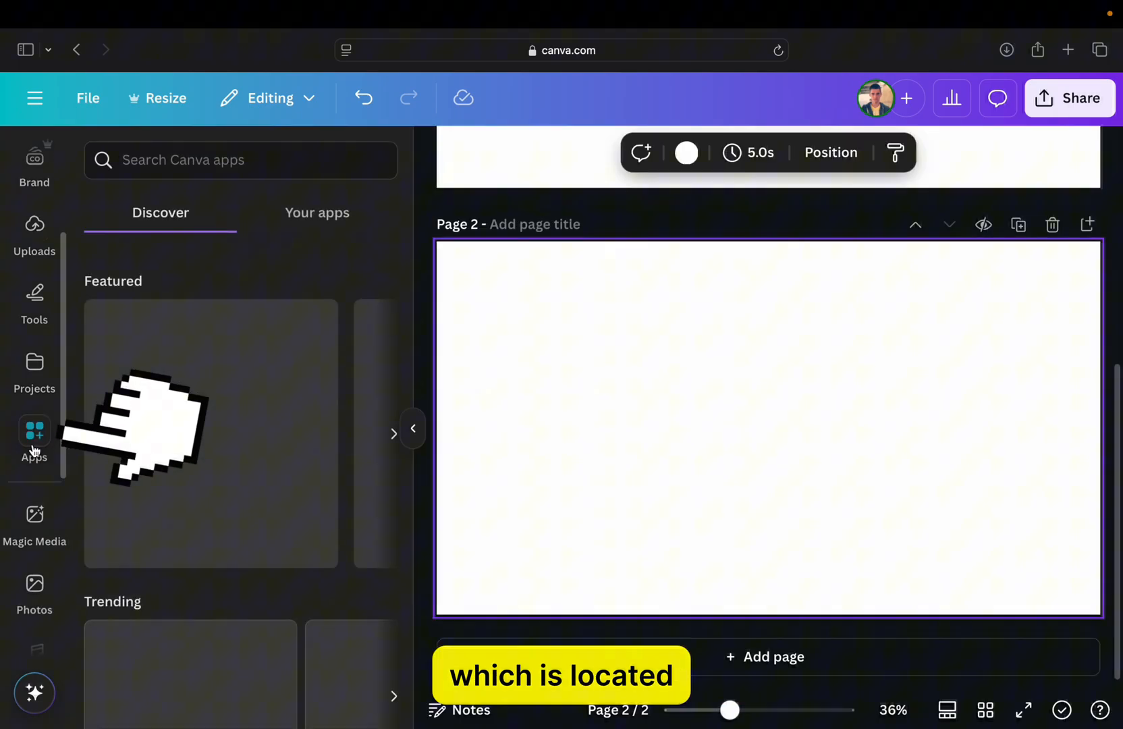
mouse_move(13, 443)
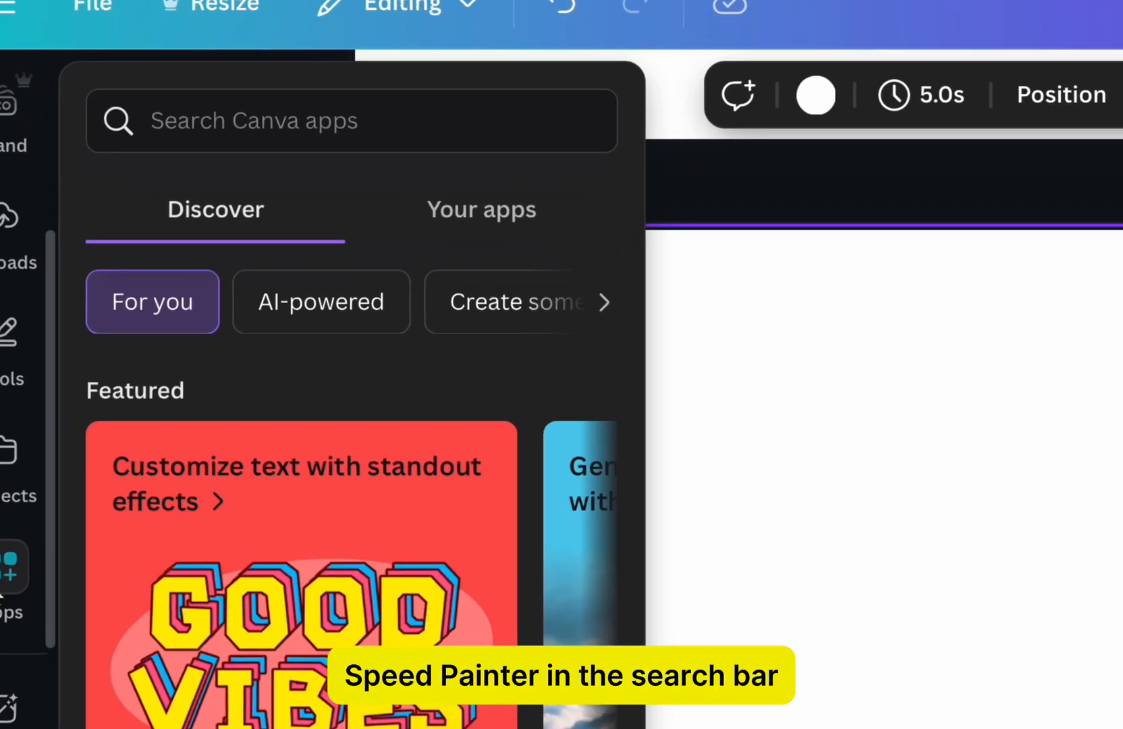
- Search the Canva apps library for 'speed painter'
type("speed painter")
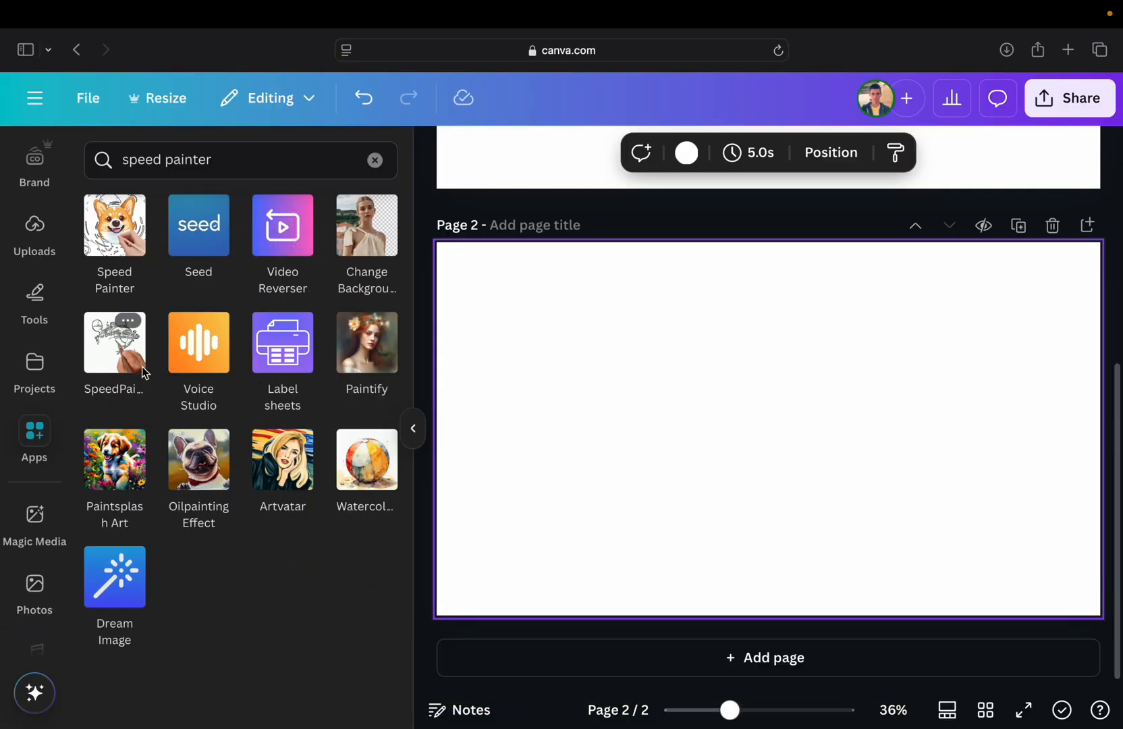
- Open SpeedPaint, upload the App Tutor JPG, and keep 60 fps after trying 120 fps
left_click(114, 342)
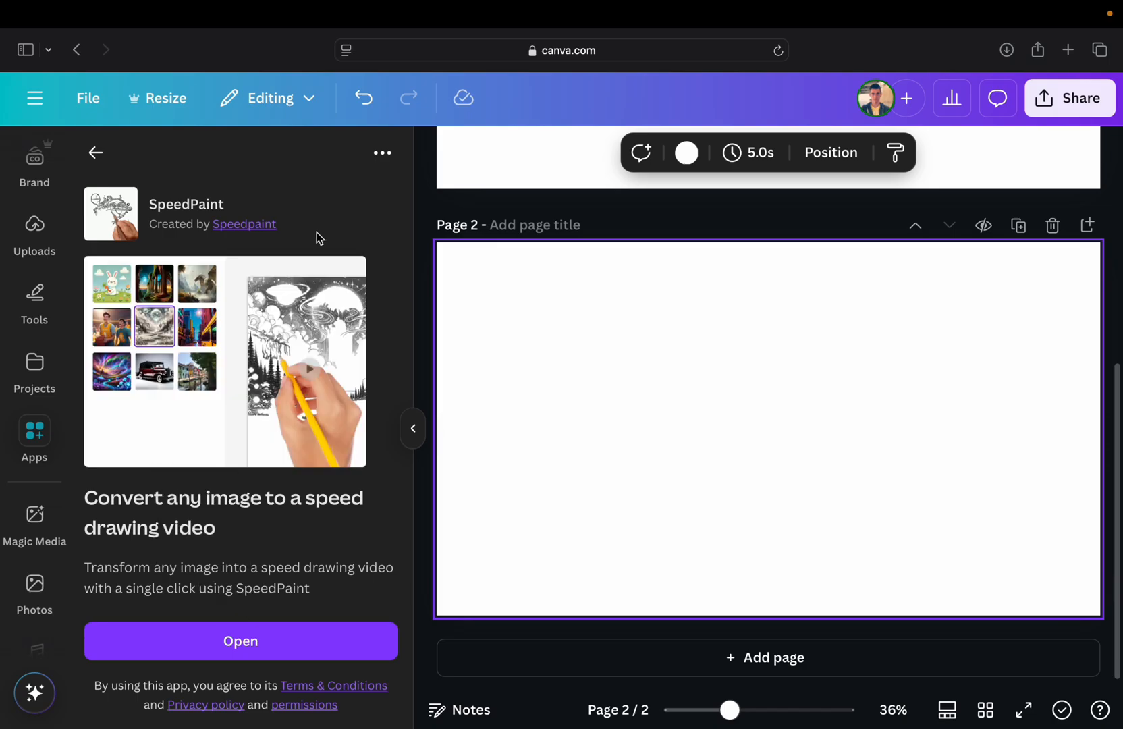
left_click(240, 641)
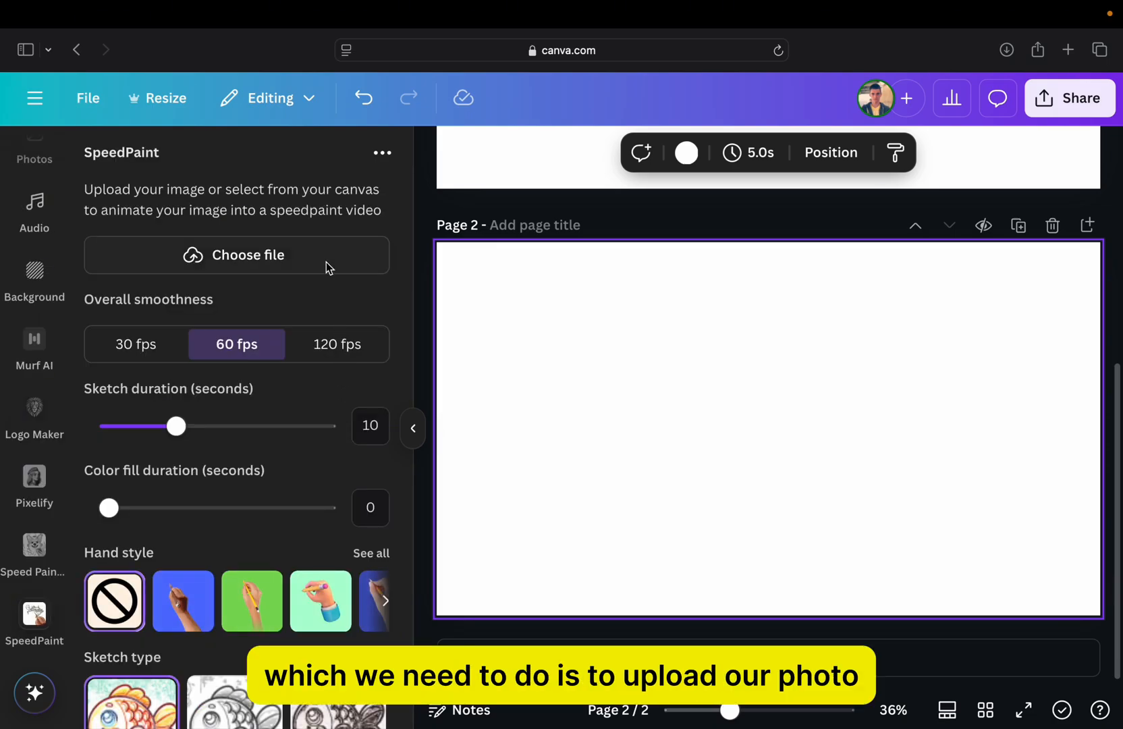
left_click(236, 255)
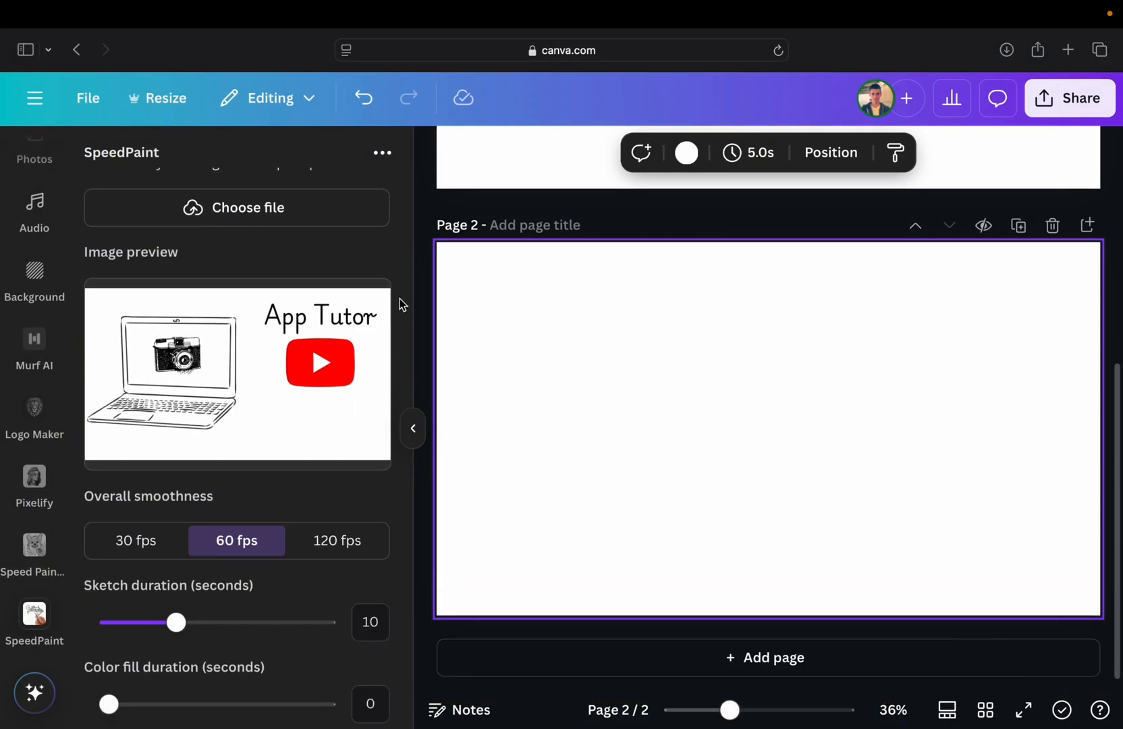
scroll("down", 3)
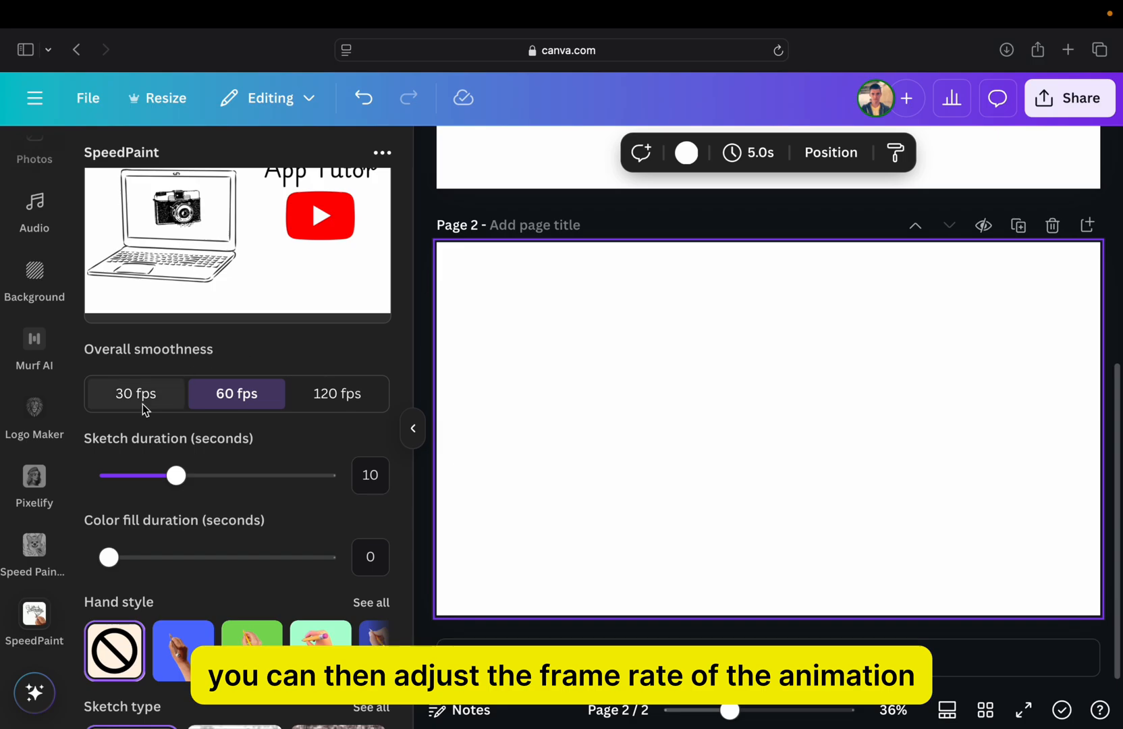
left_click(337, 393)
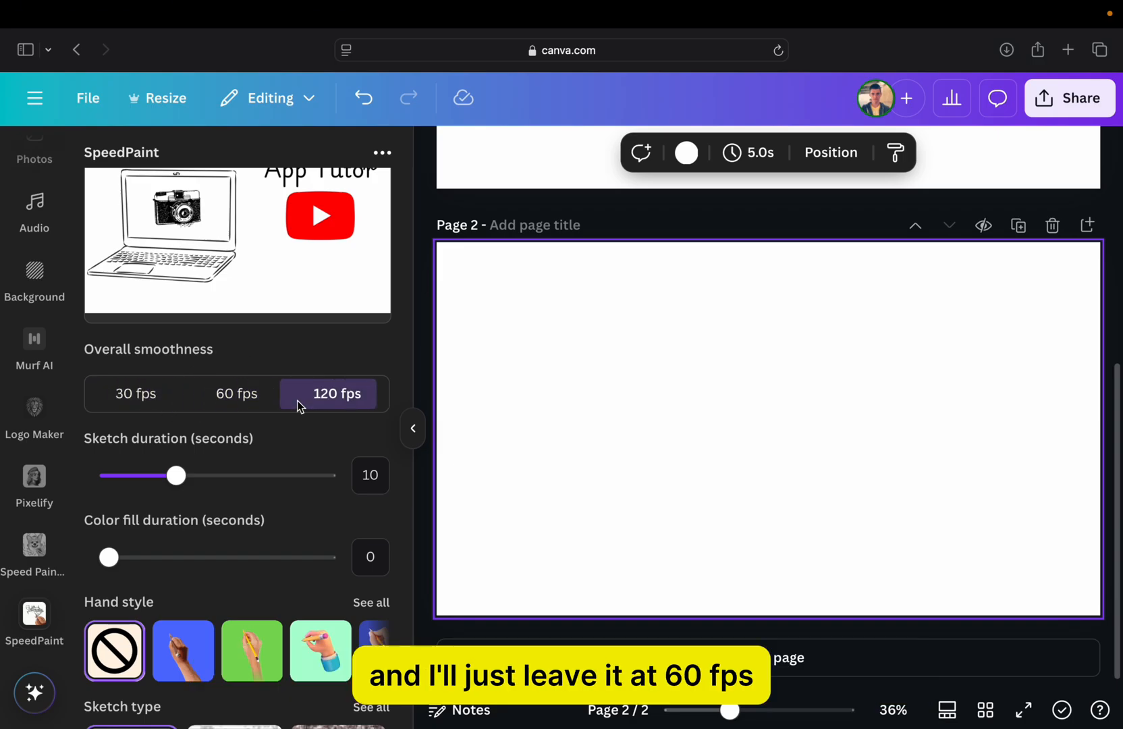
left_click(237, 393)
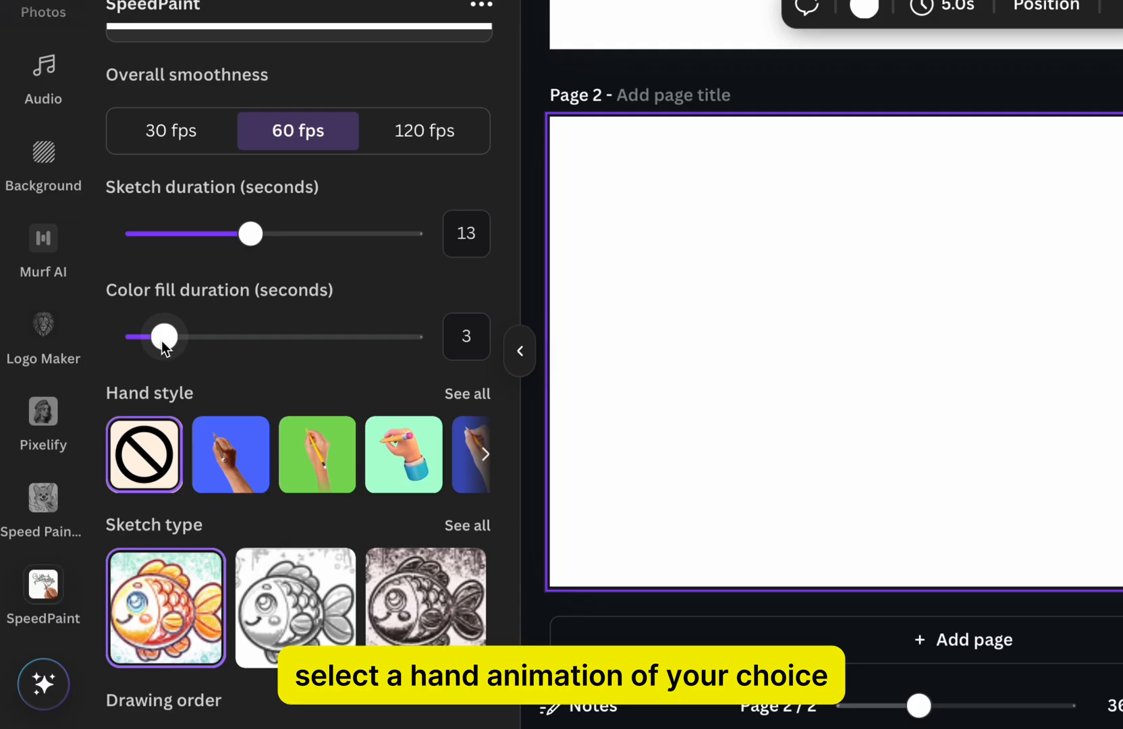
- Set the colour fill duration and choose the orange-background hand holding a pen
left_click(467, 393)
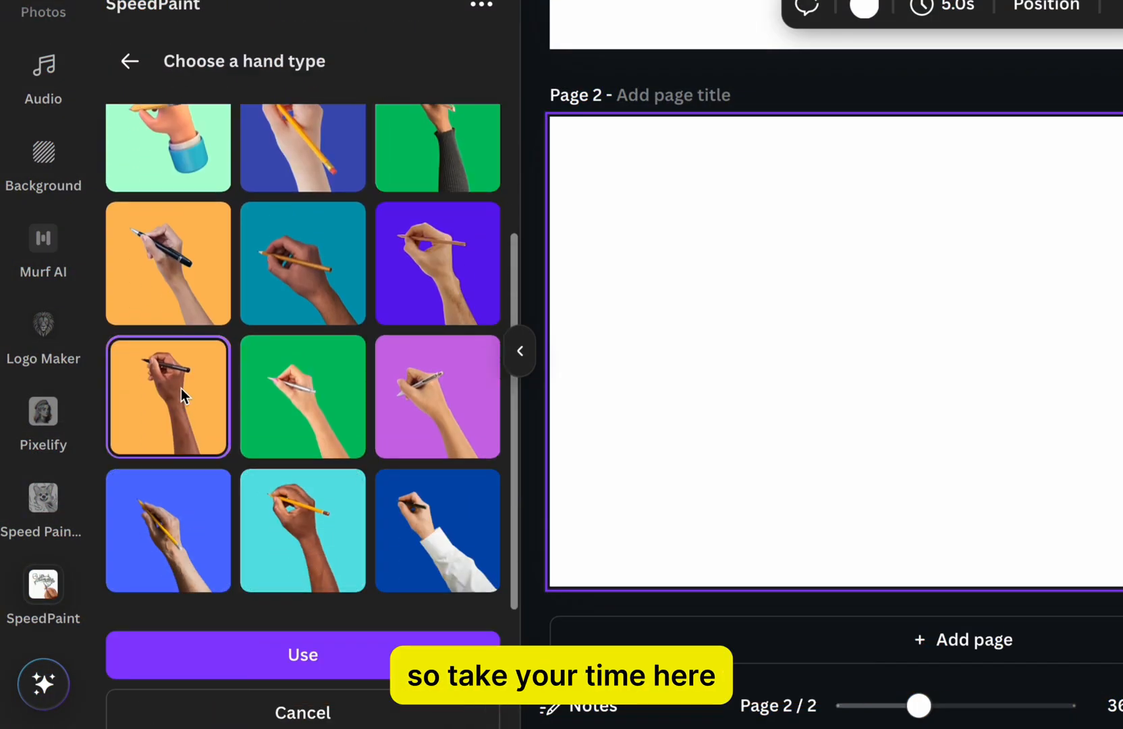
left_click(302, 655)
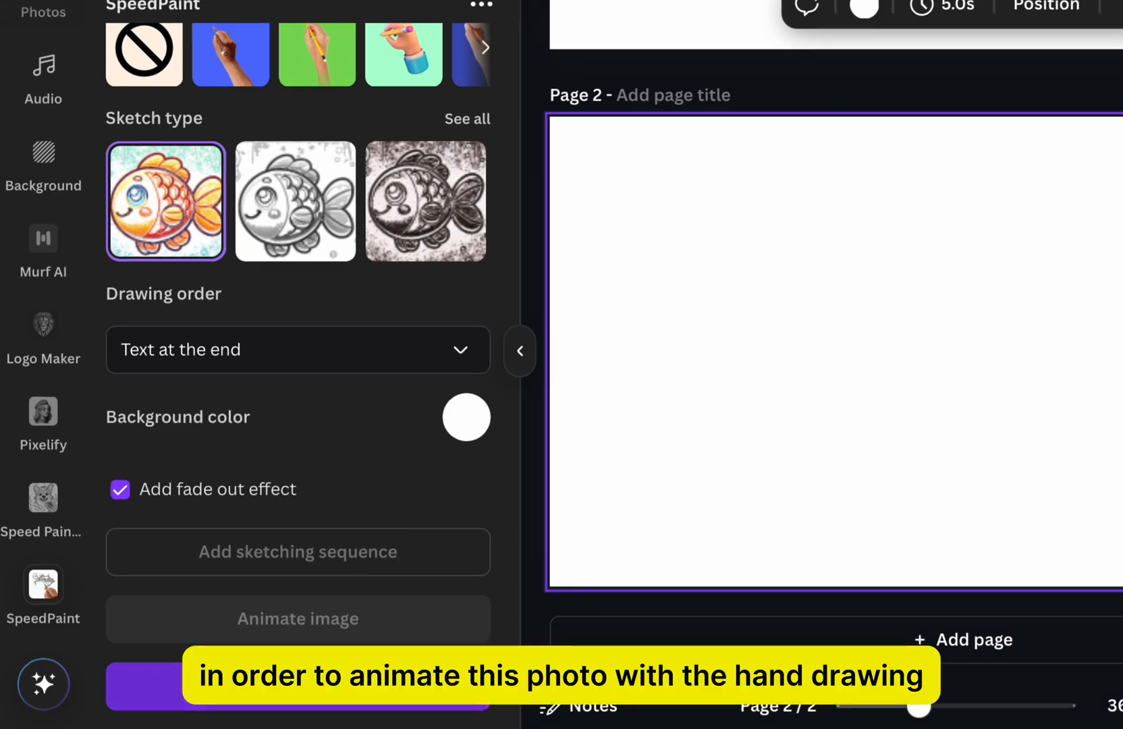
- Generate the App Tutor drawing video in Speed Painter and place it on page 2
left_click(520, 351)
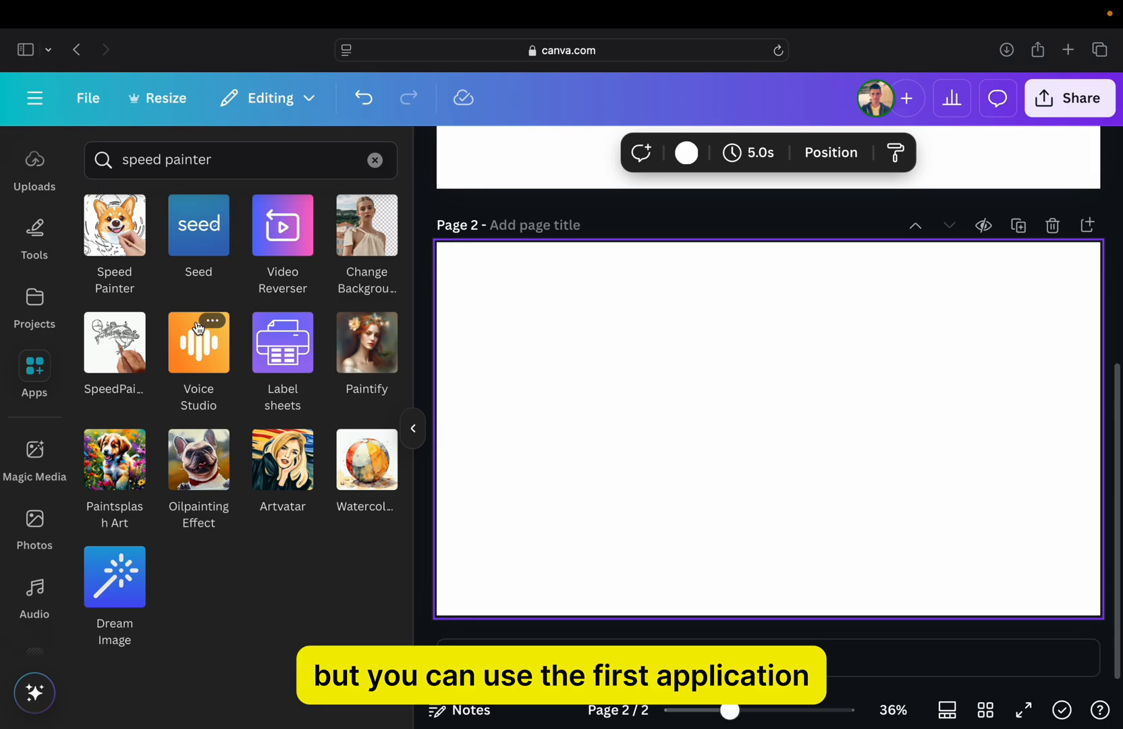
mouse_move(115, 226)
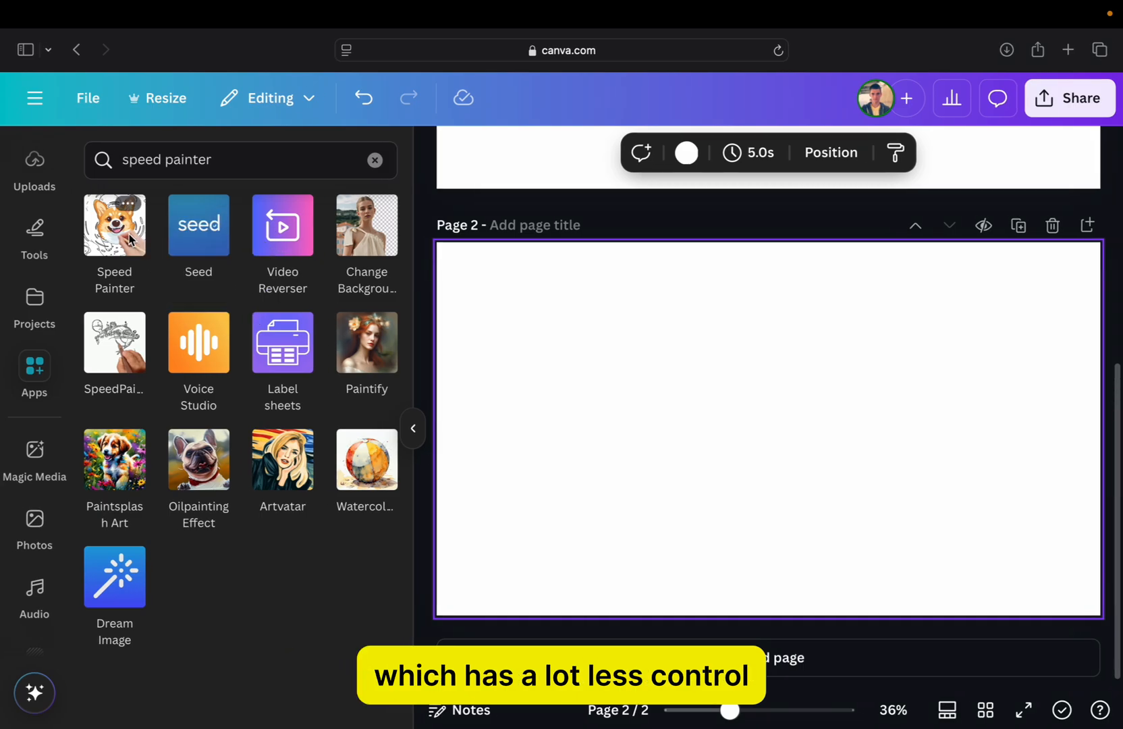
left_click(114, 226)
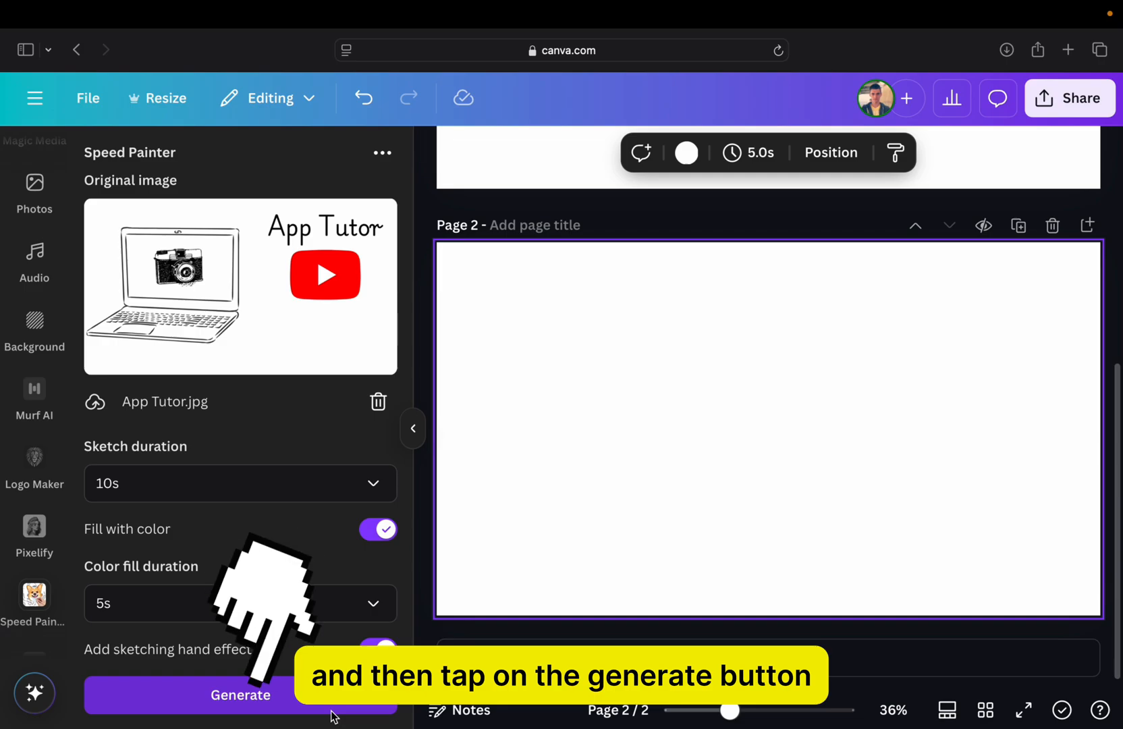
left_click(240, 695)
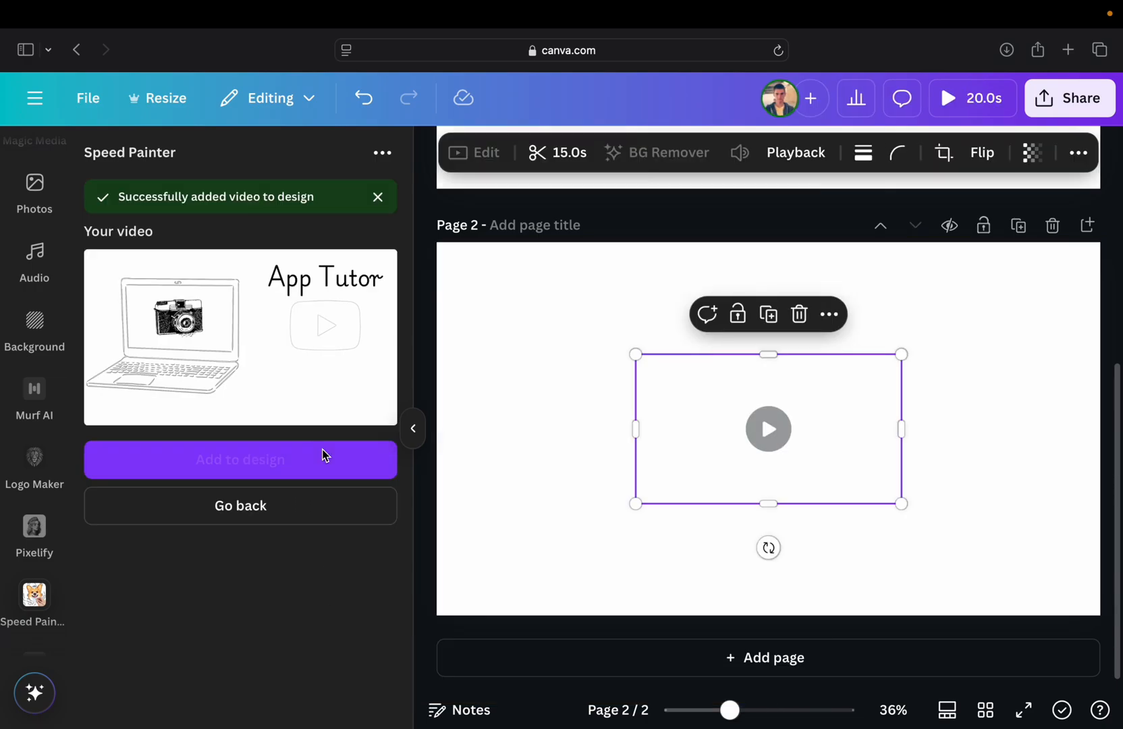
left_click(768, 428)
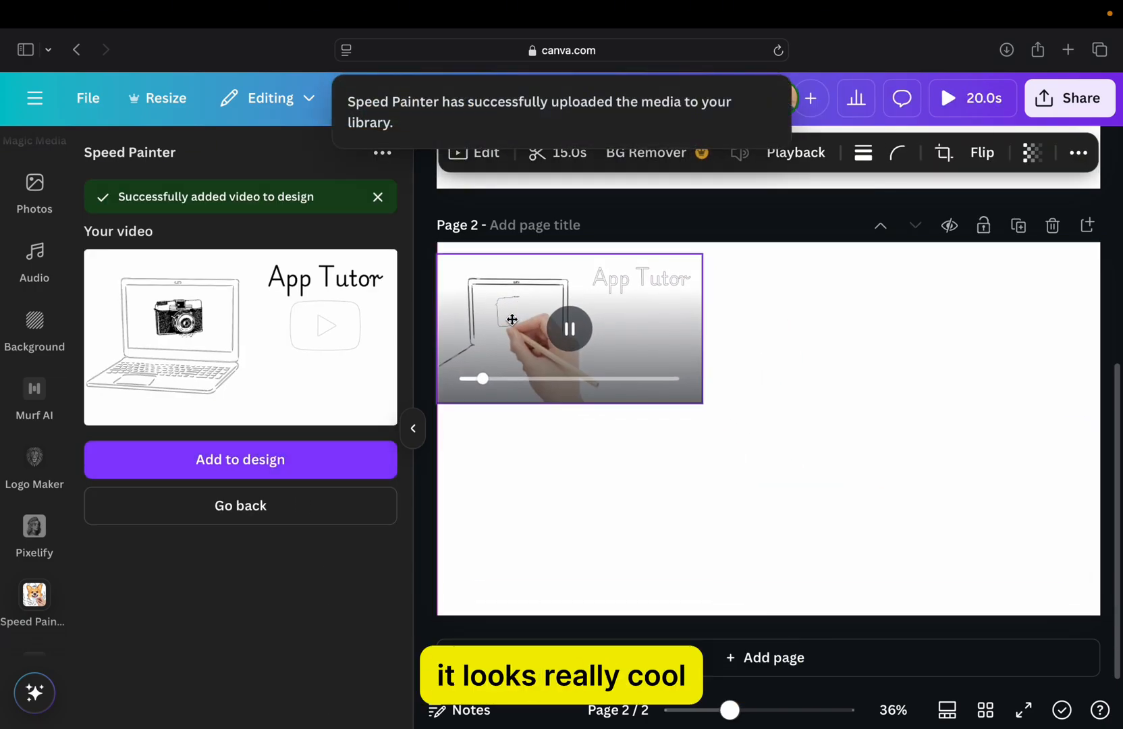